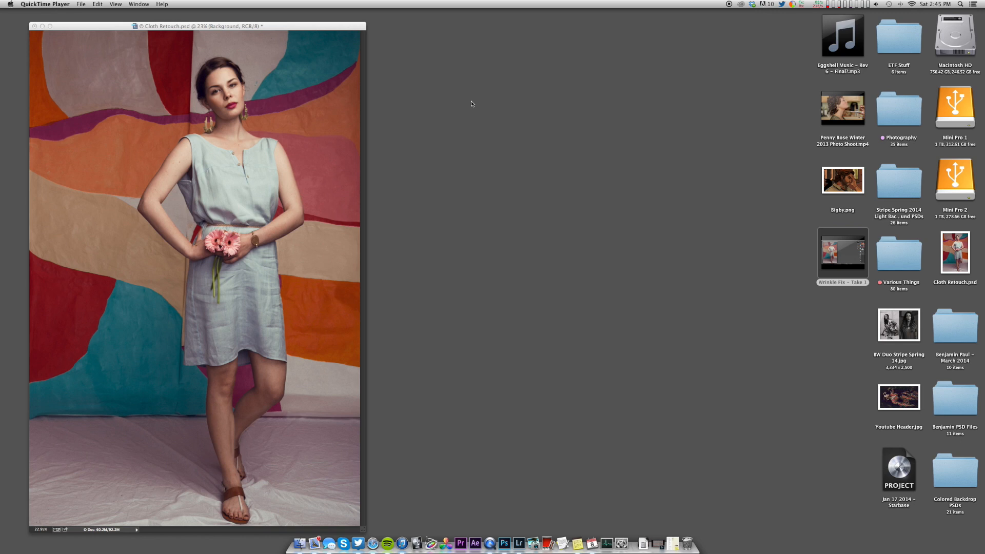
mouse_move(344, 29)
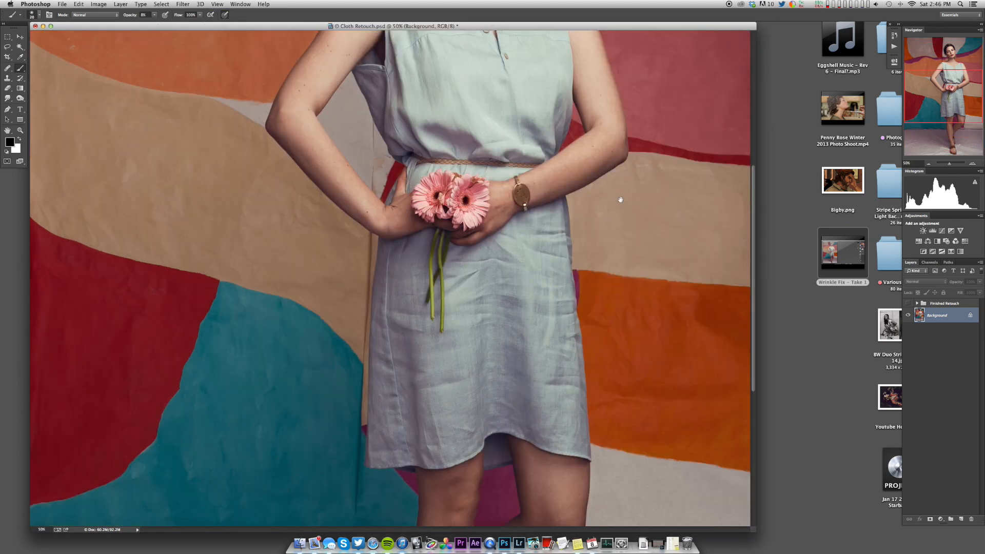
Step: Zoom in to about 67% on the dress before adding the retouch layer
drag(621, 200, 687, 173)
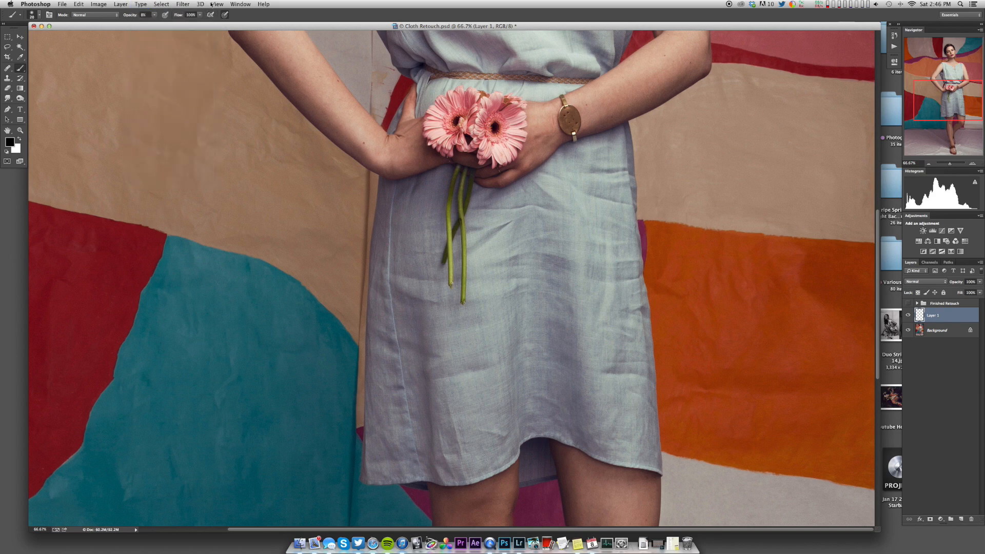
mouse_move(931, 322)
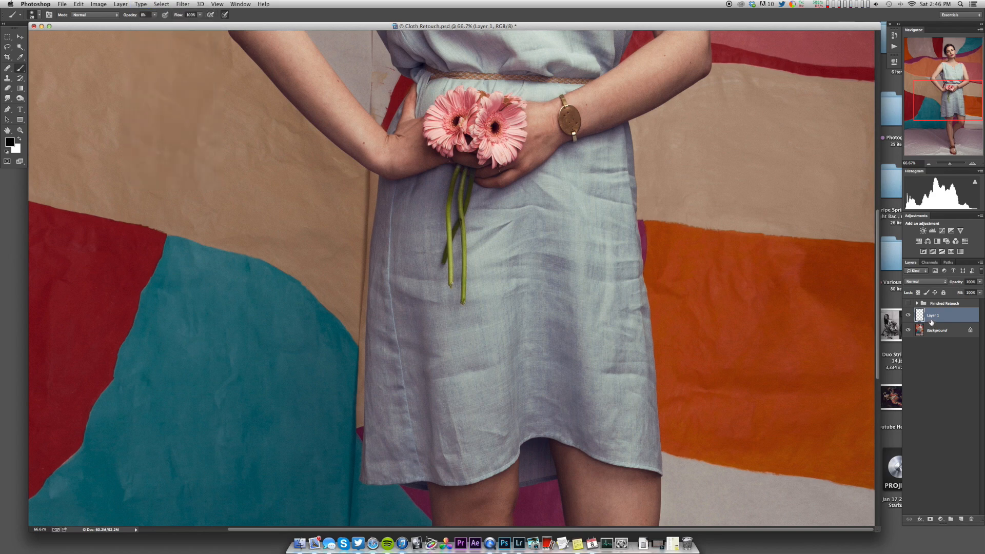
Step: Change Layer 1's blend mode to Soft Light
click(923, 281)
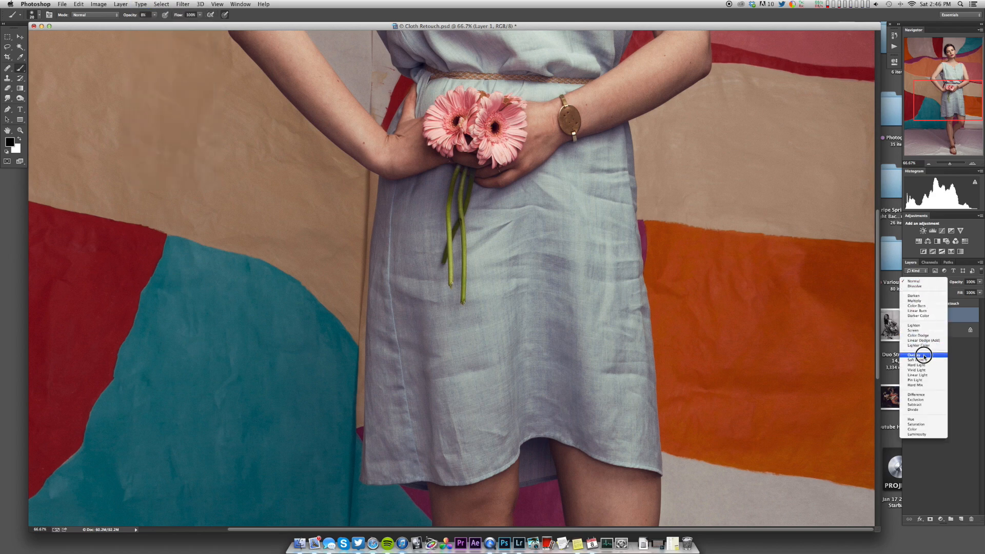
click(918, 359)
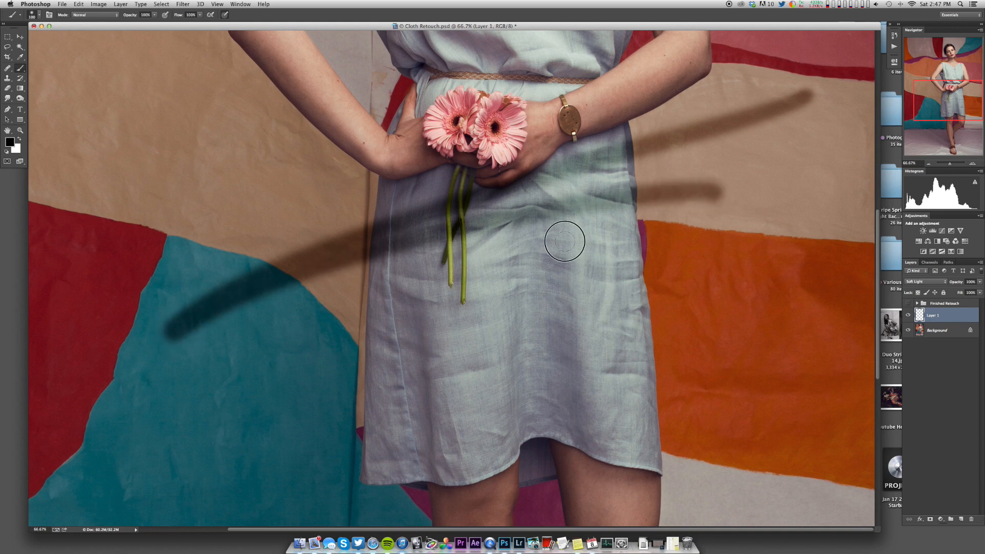
Step: Undo the dark test stroke and drop brush opacity to about 5% for painting white
drag(563, 240, 655, 213)
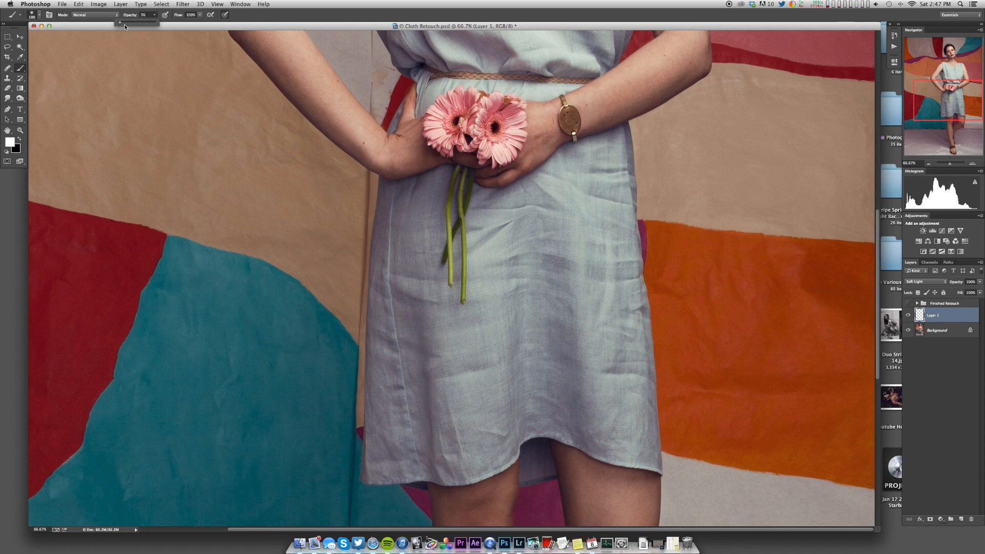
drag(132, 22, 122, 22)
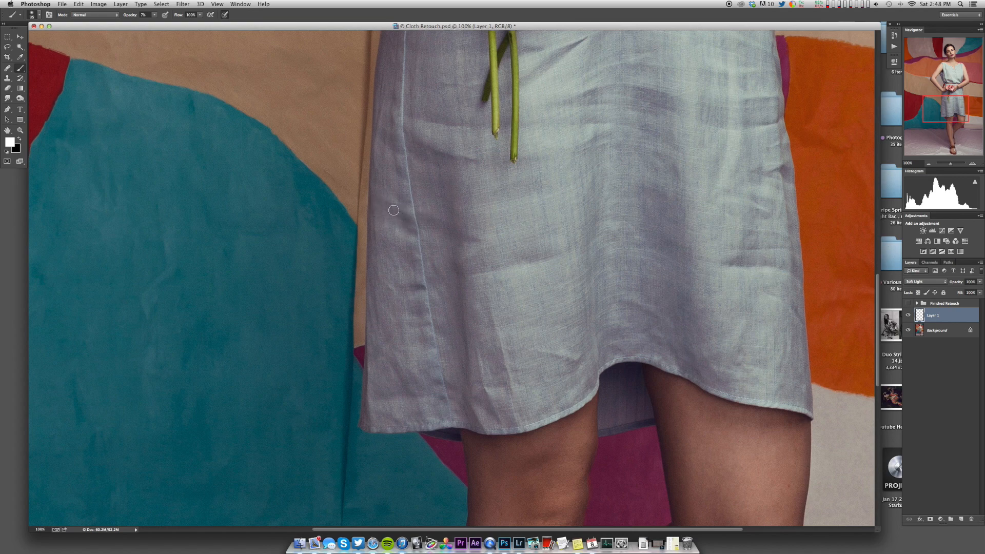
mouse_move(405, 217)
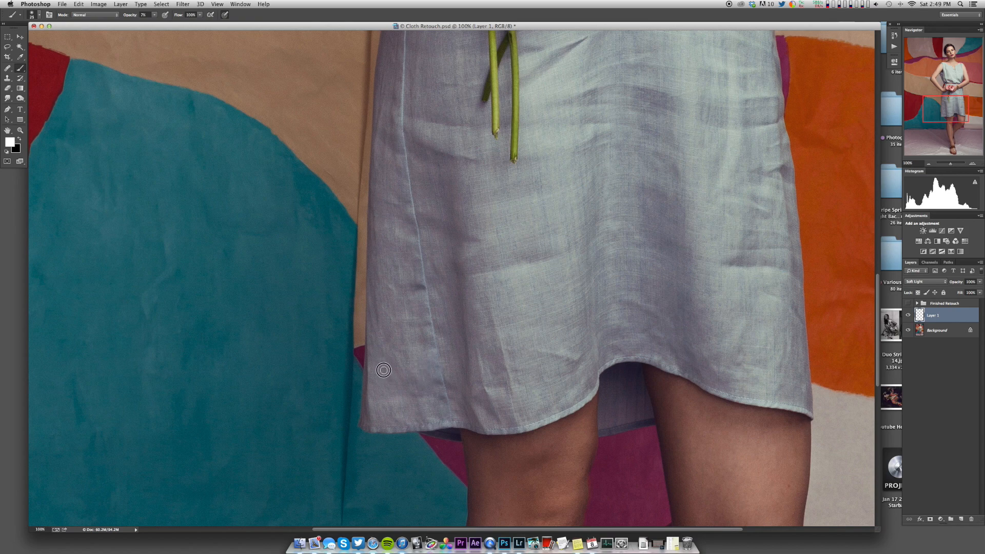
mouse_move(423, 338)
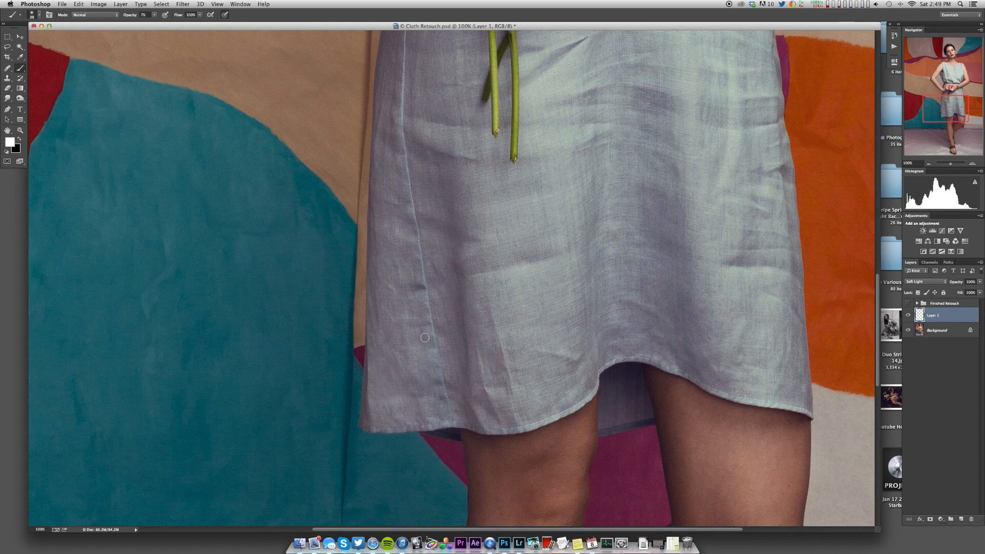
mouse_move(457, 247)
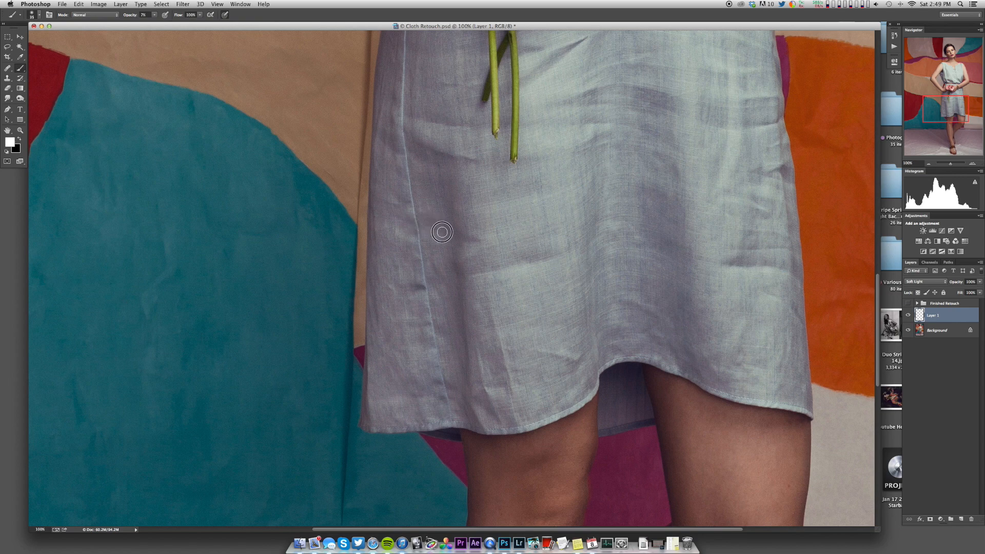
mouse_move(427, 182)
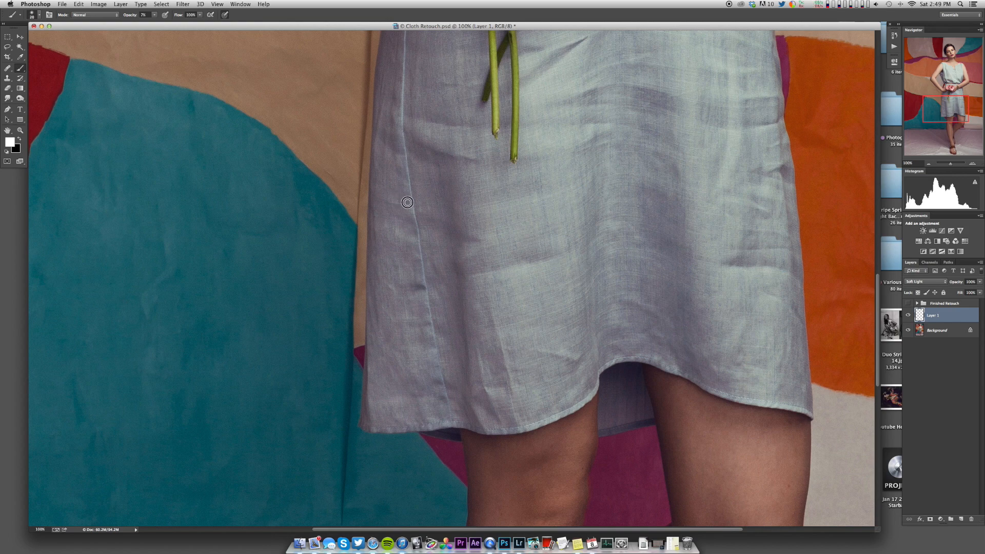
mouse_move(383, 203)
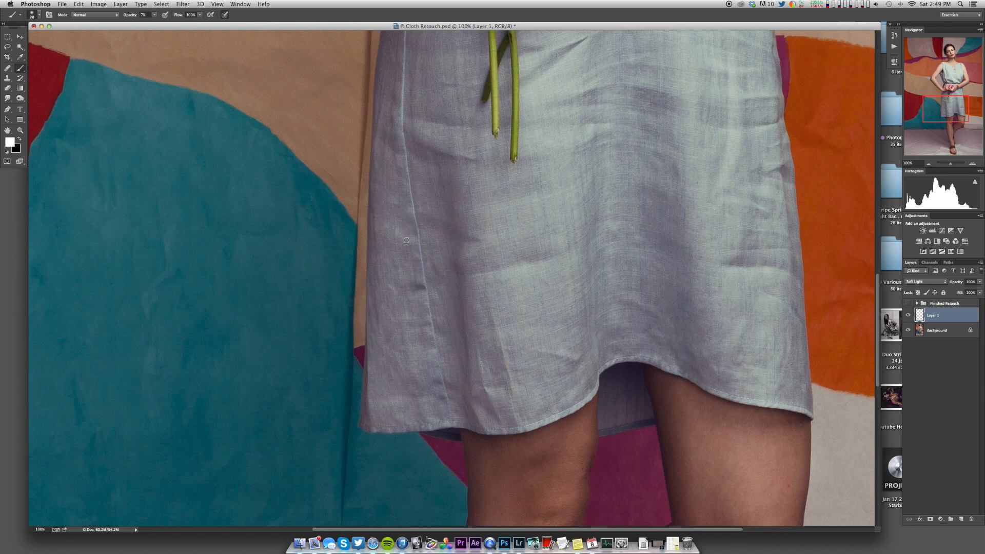
mouse_move(435, 218)
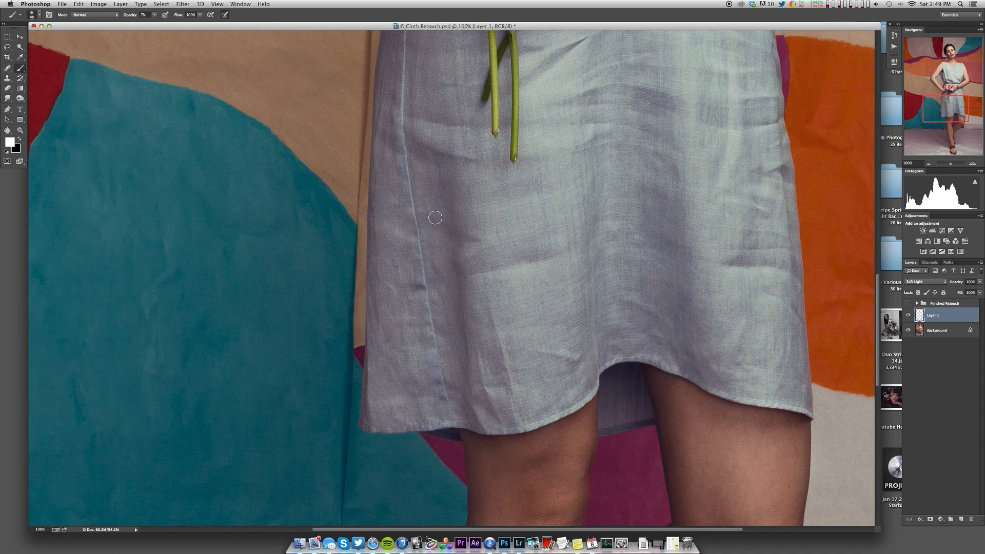
mouse_move(396, 227)
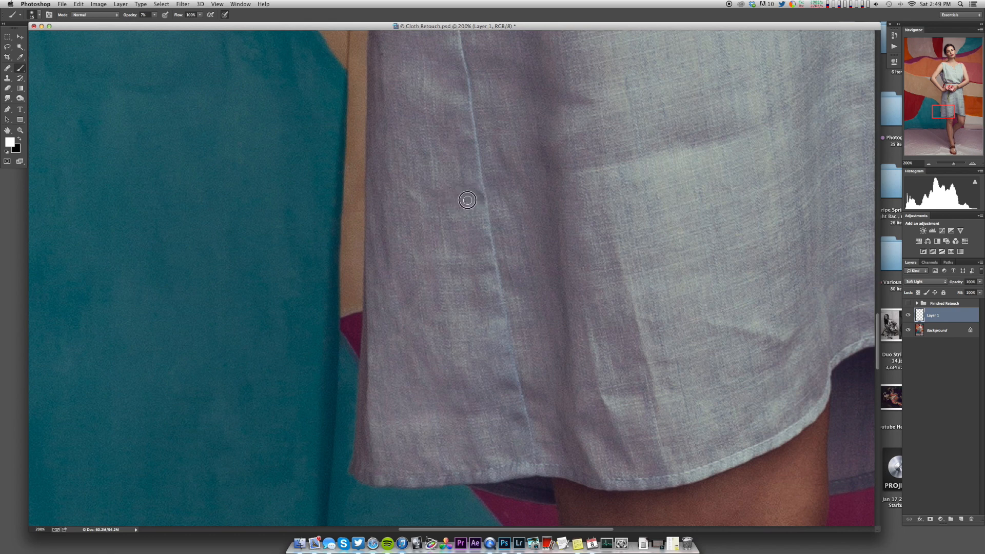
mouse_move(438, 200)
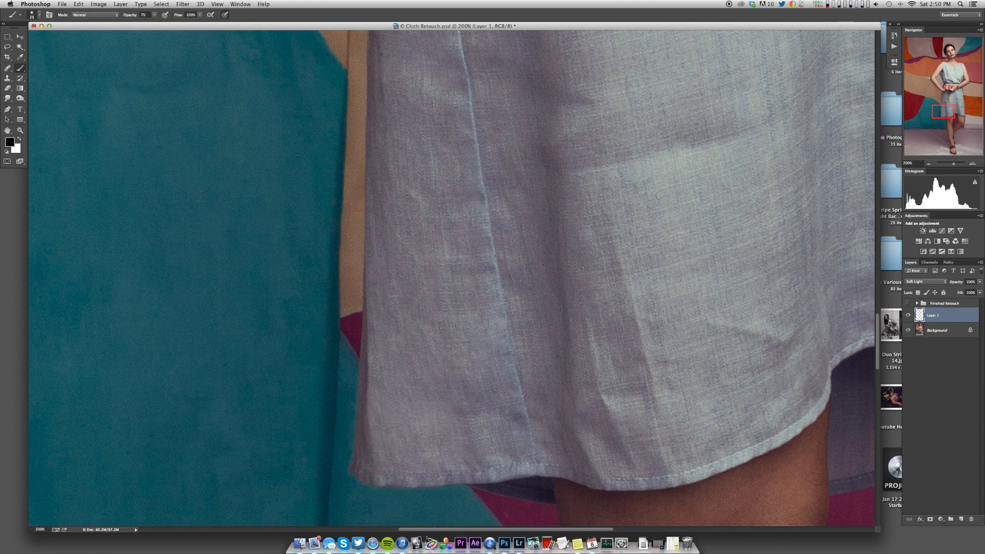
mouse_move(50, 144)
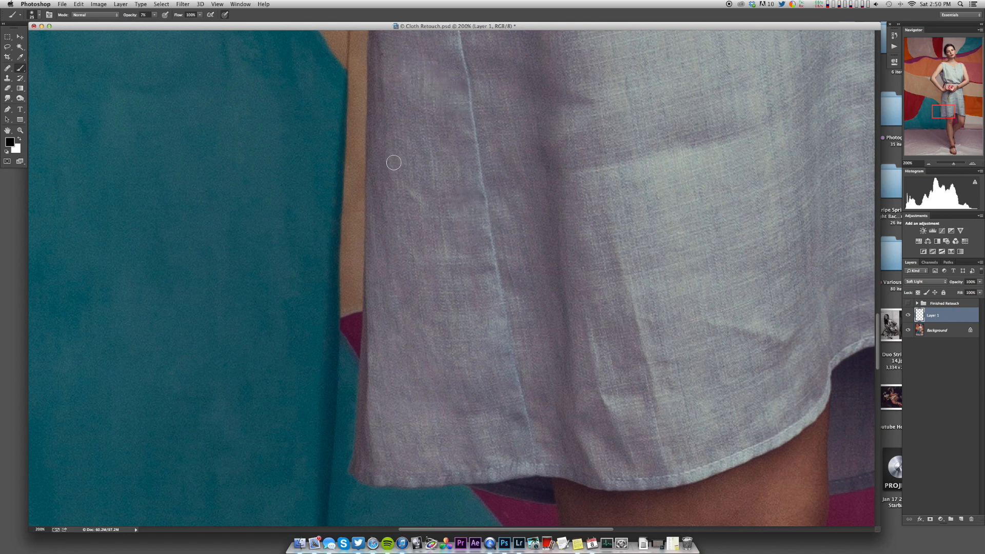
mouse_move(449, 253)
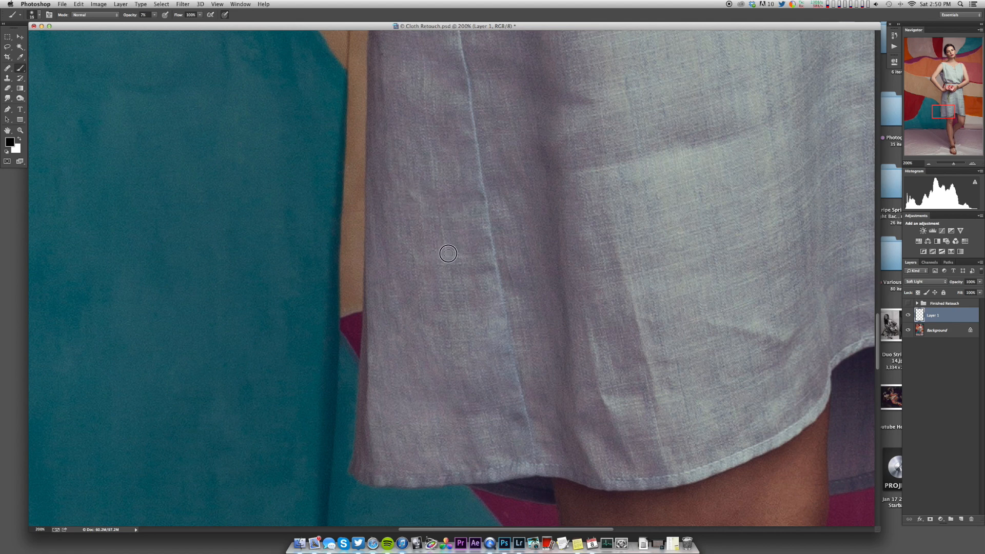
mouse_move(446, 270)
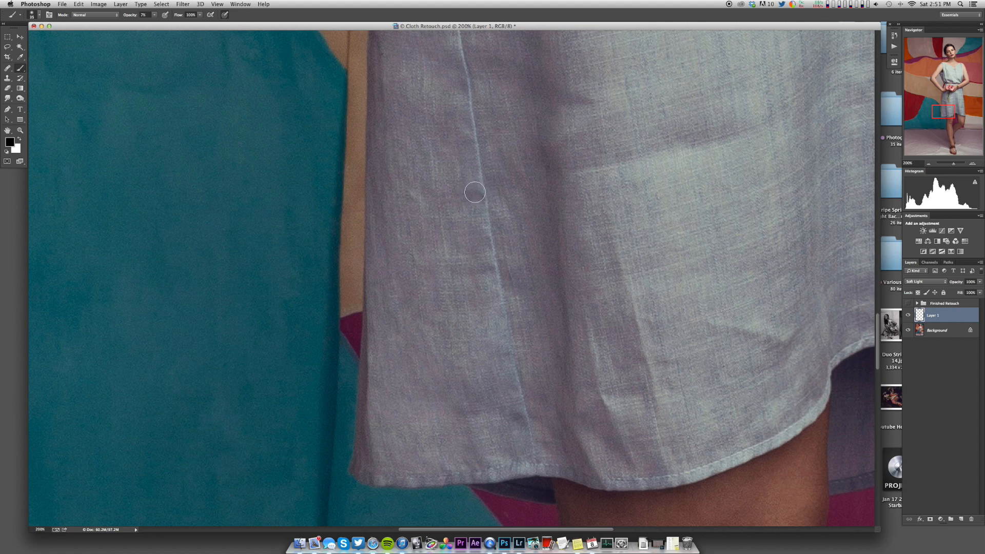
mouse_move(471, 210)
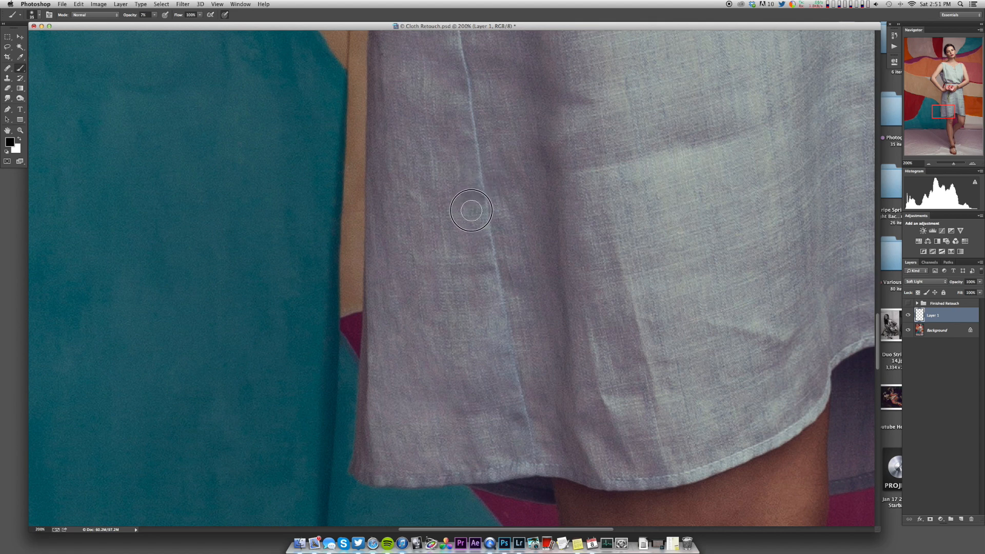
mouse_move(543, 125)
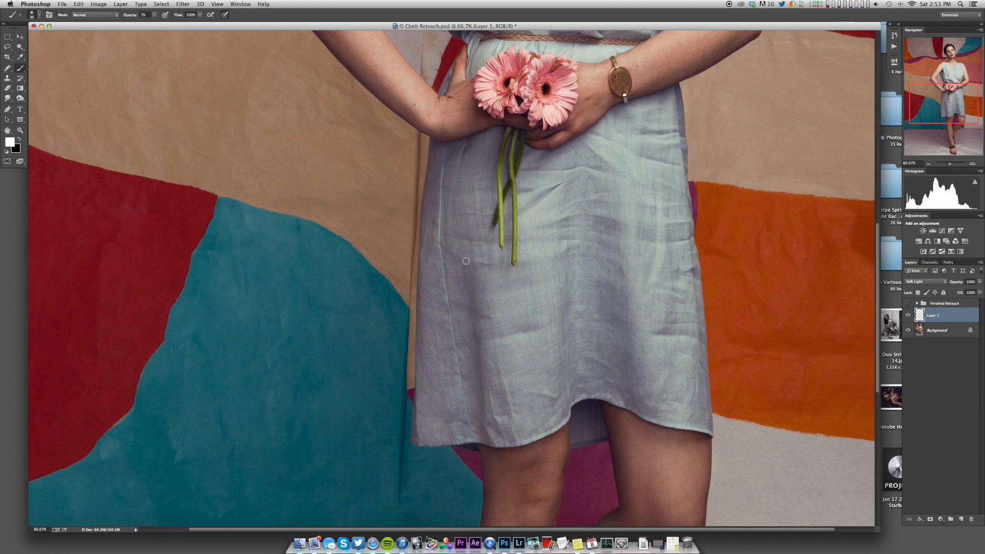
mouse_move(505, 287)
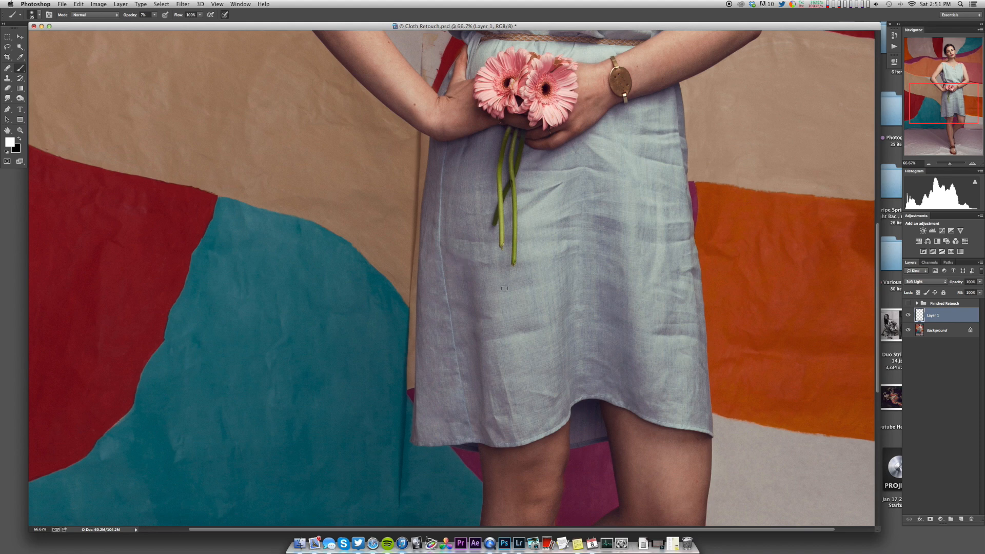
mouse_move(465, 310)
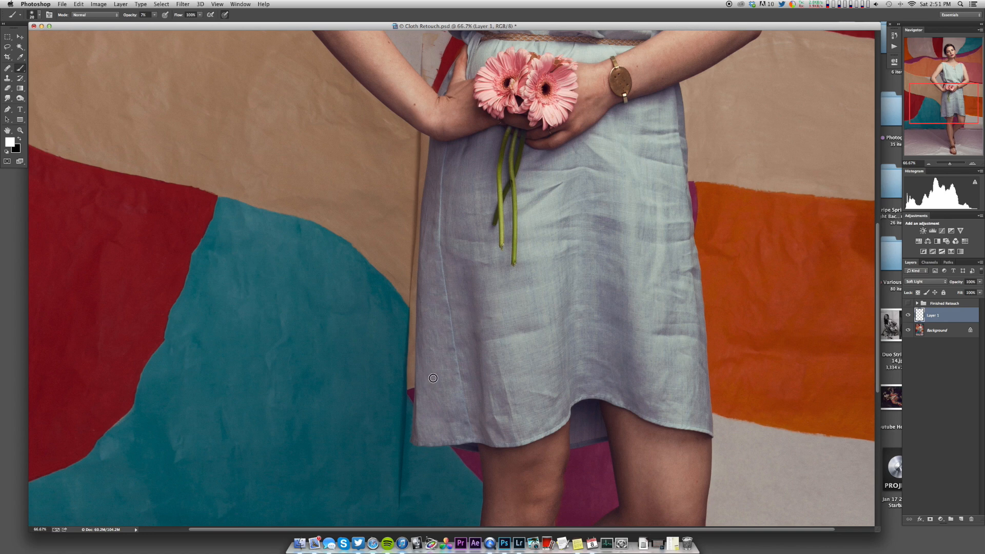
mouse_move(453, 422)
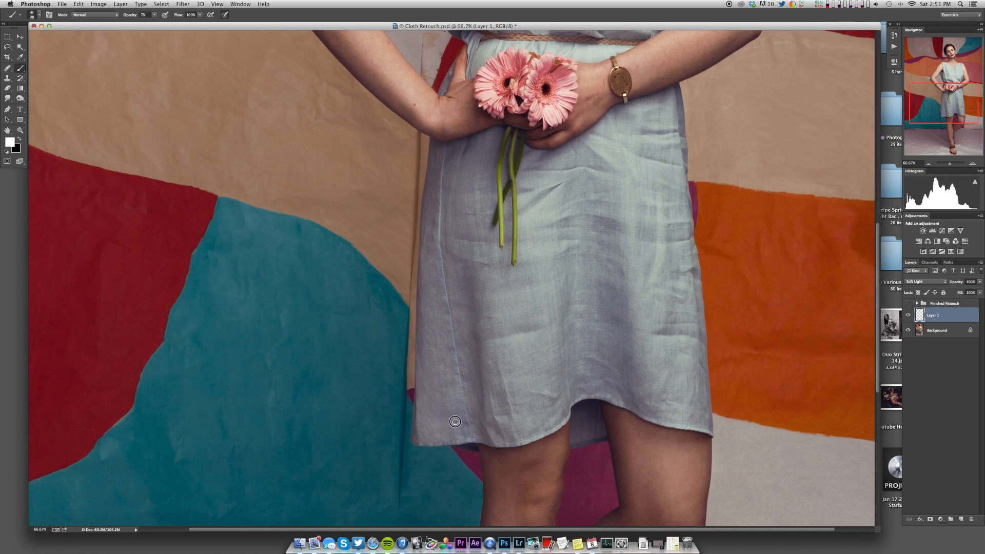
mouse_move(436, 422)
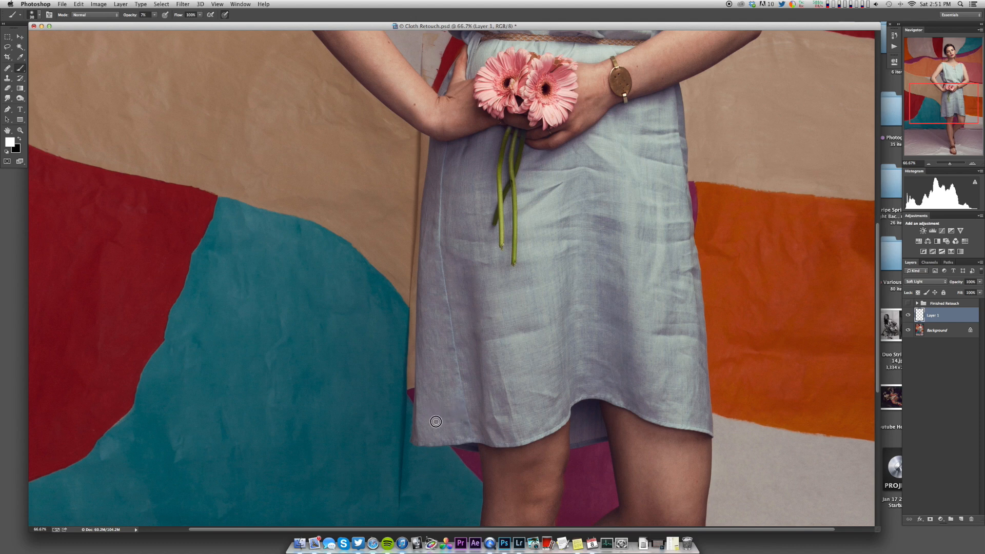
mouse_move(460, 420)
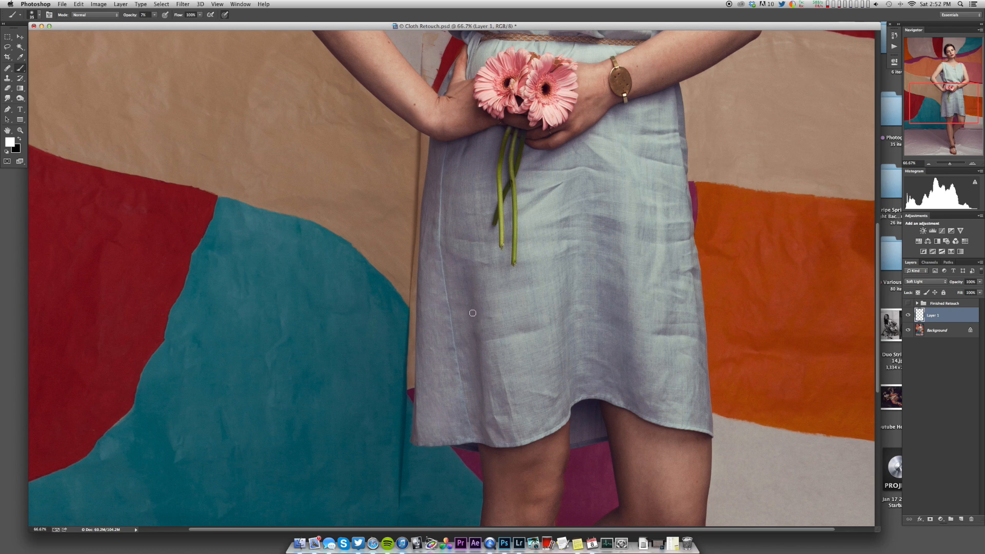
mouse_move(475, 307)
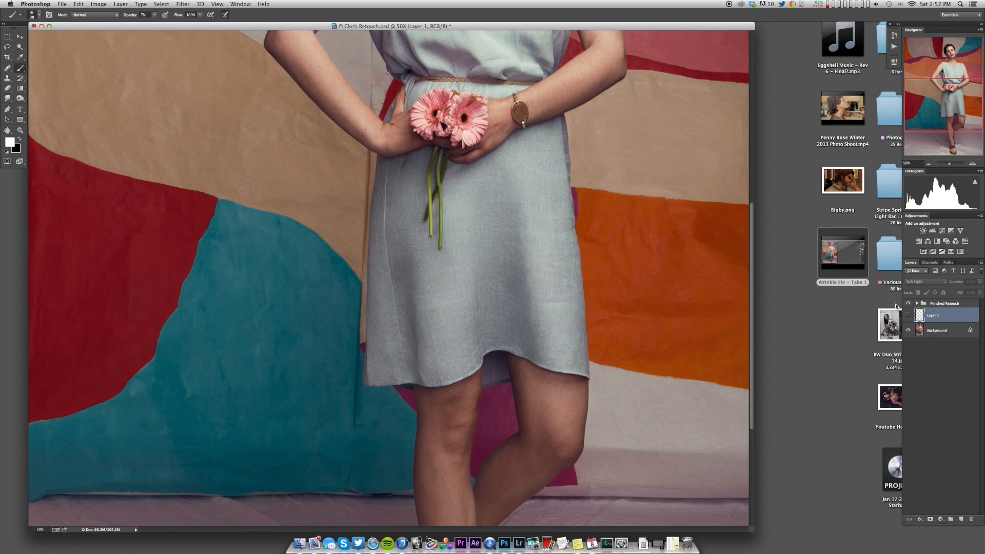
mouse_move(889, 307)
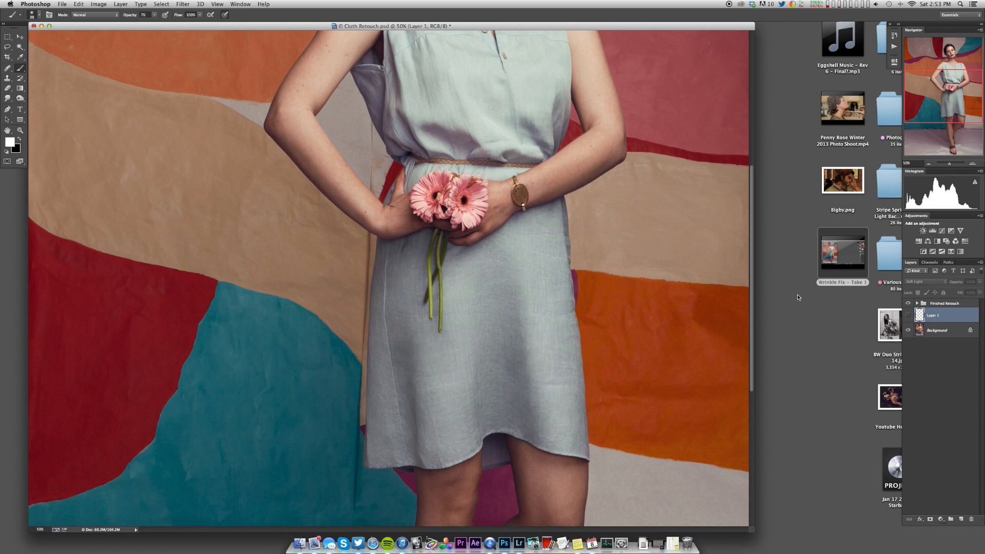
mouse_move(795, 298)
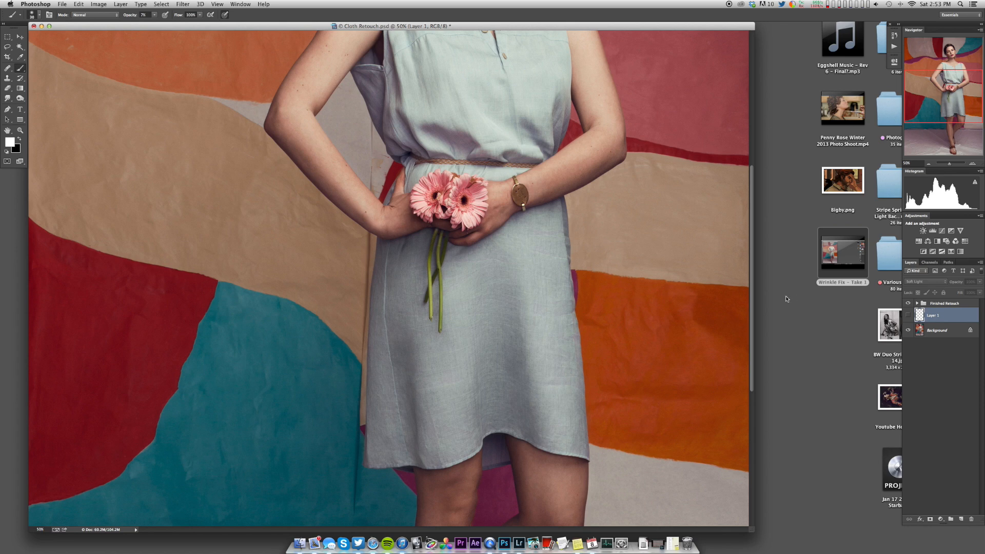
mouse_move(807, 294)
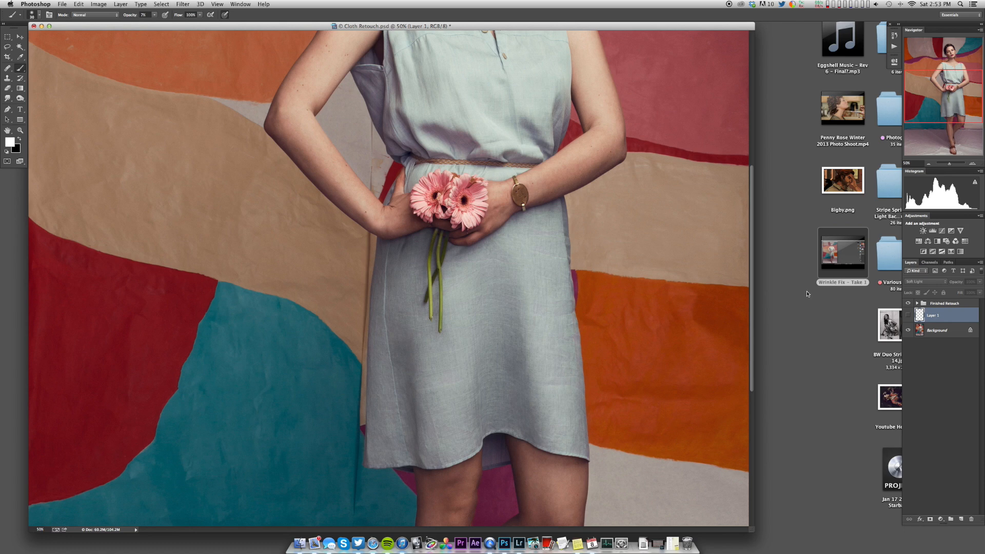
mouse_move(797, 299)
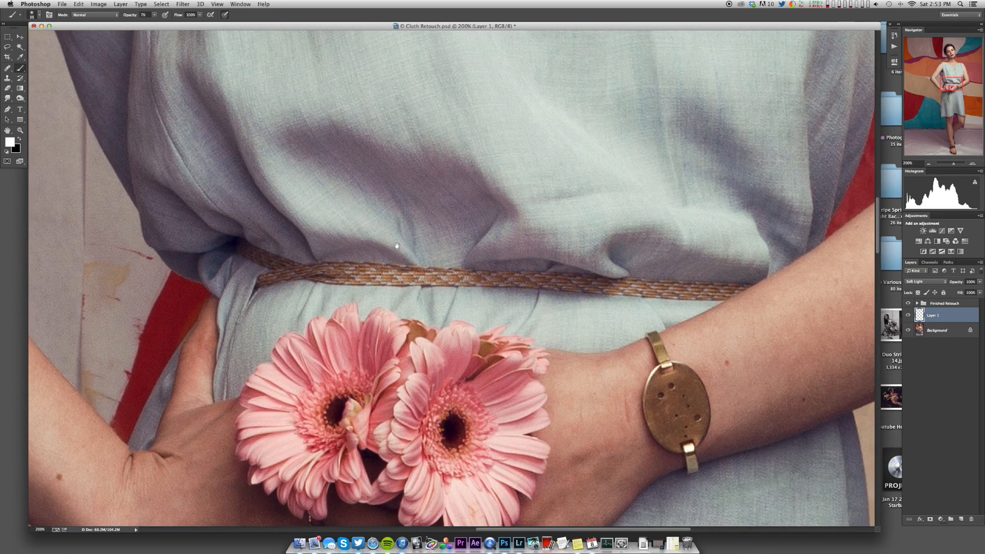
mouse_move(404, 164)
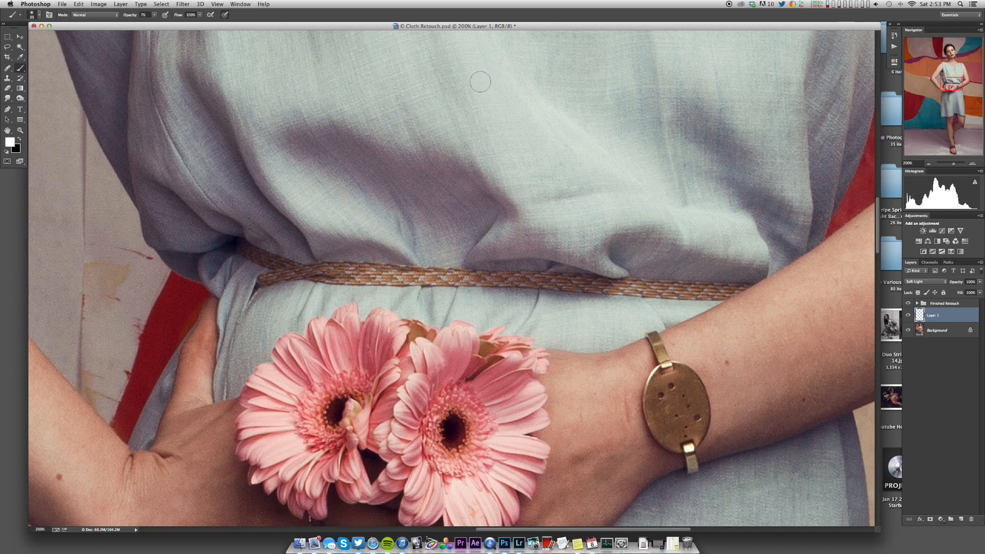
mouse_move(401, 147)
text(25)
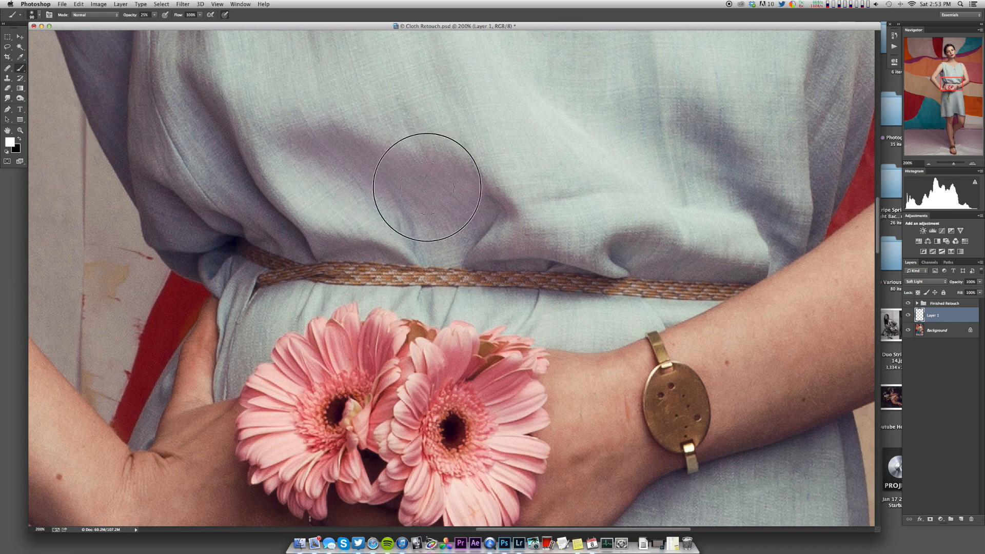
Step: Dodge the shadowed crease above the belt at 25% opacity, then fit the image on screen
drag(427, 187, 336, 141)
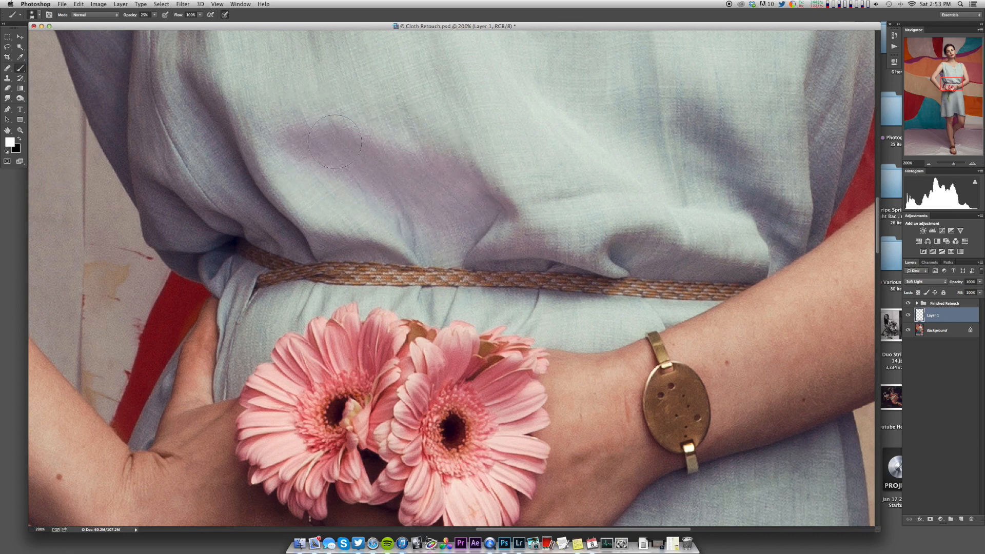
key(cmd+0)
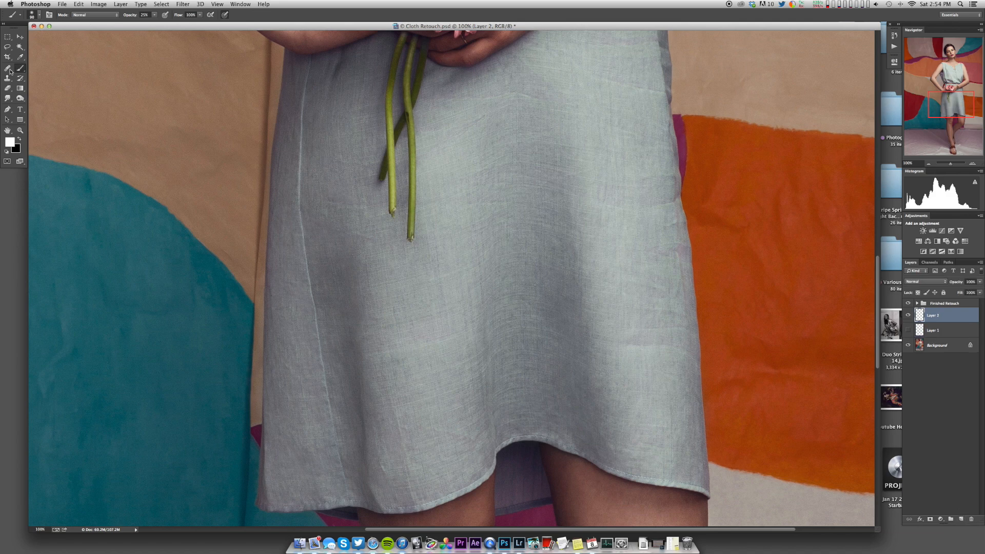
Step: Choose the Healing Brush and create empty Layer 3 above the Finished Retouch group
click(9, 69)
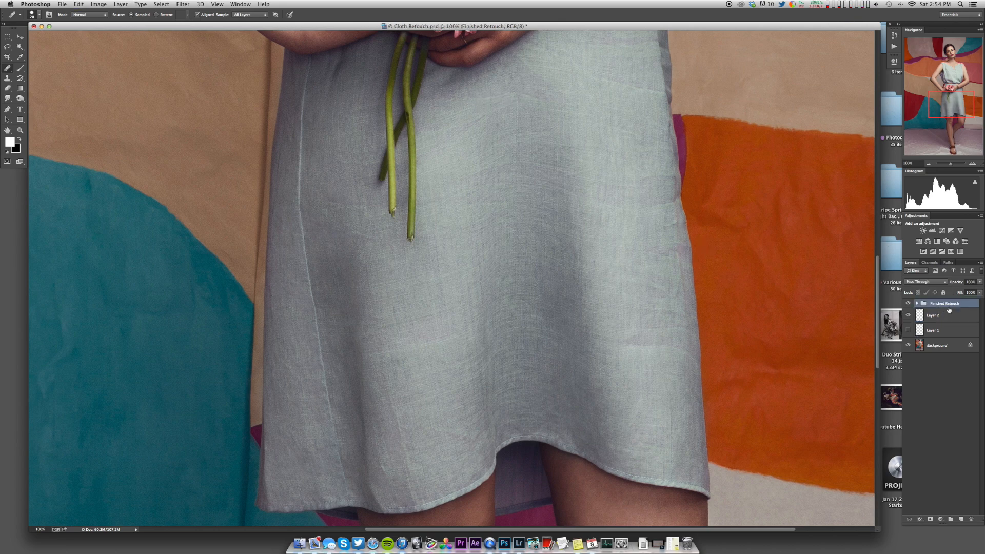
click(945, 303)
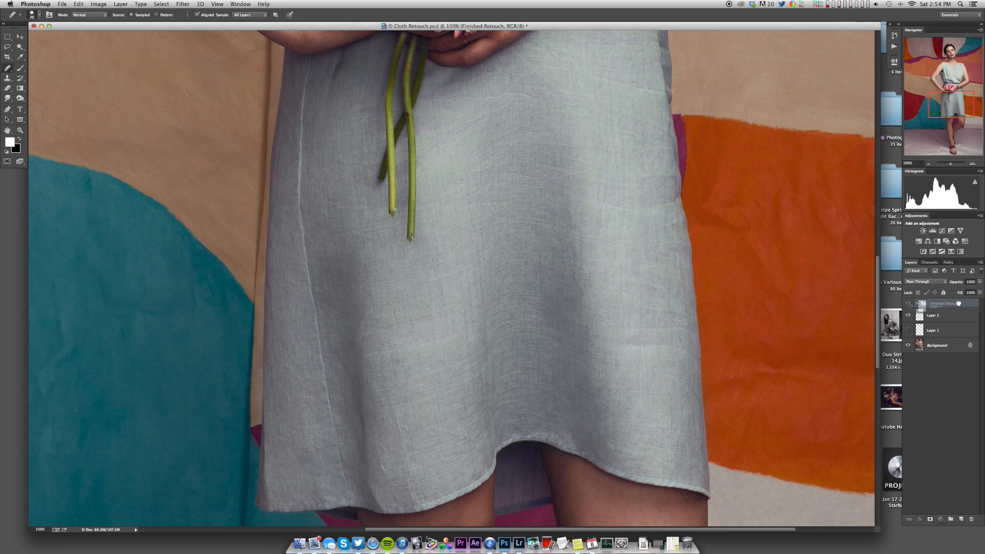
click(942, 304)
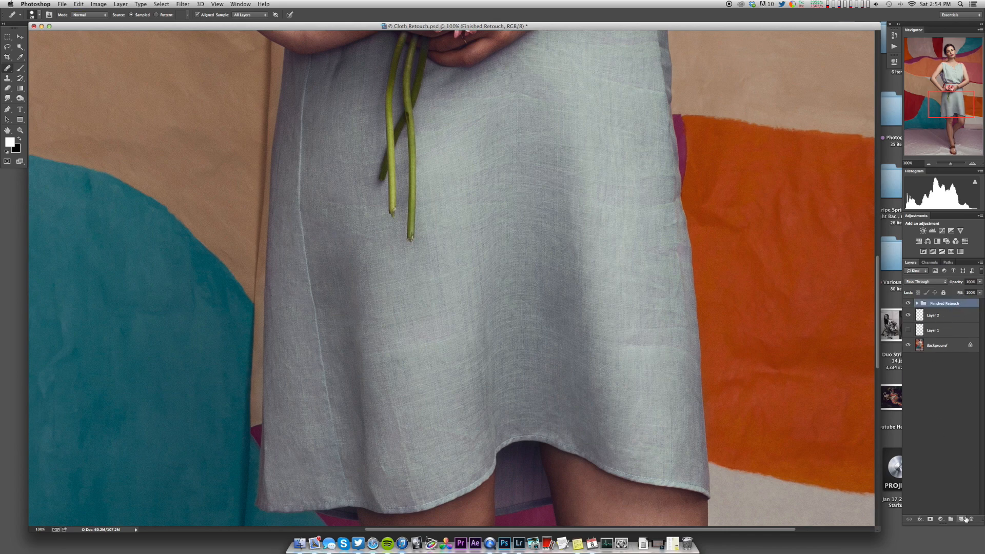
click(964, 519)
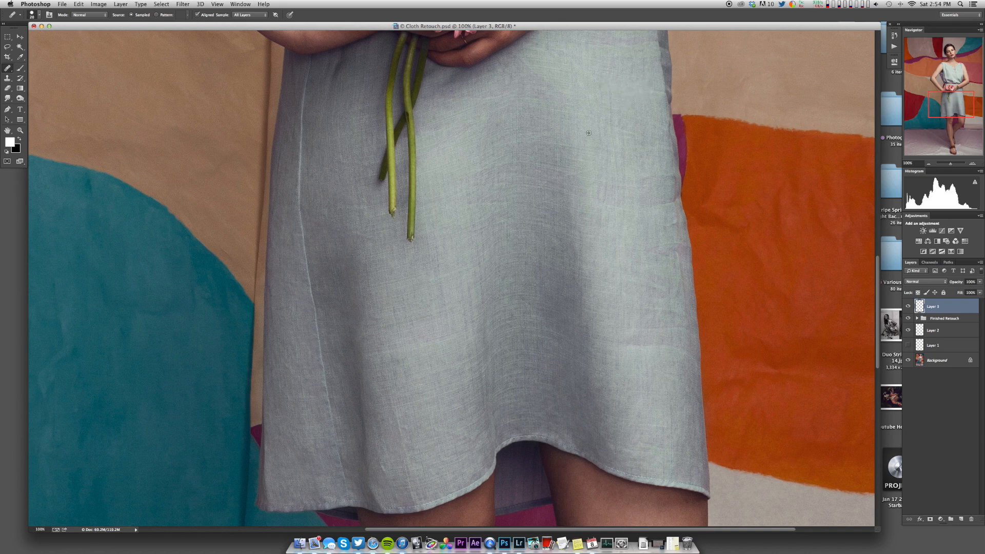
mouse_move(483, 244)
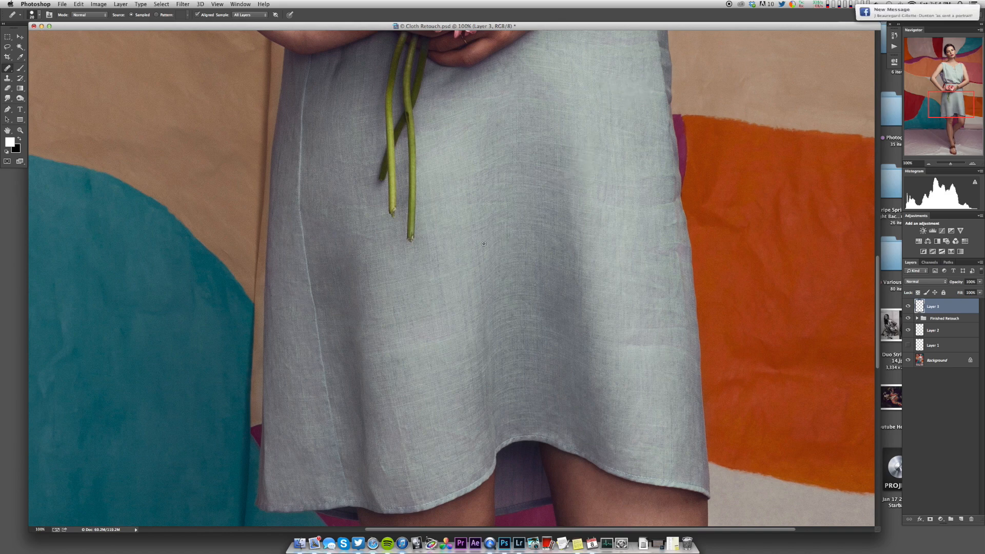